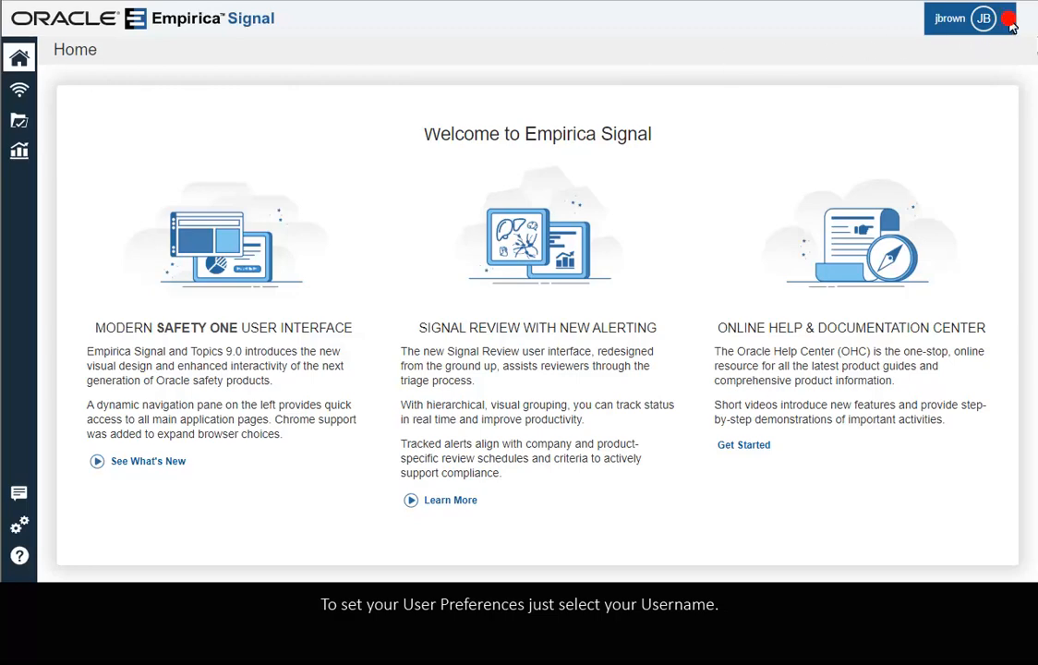
# Go from the user preferences to the Signal Review screen via the navigation menu.
pyautogui.click(960, 18)
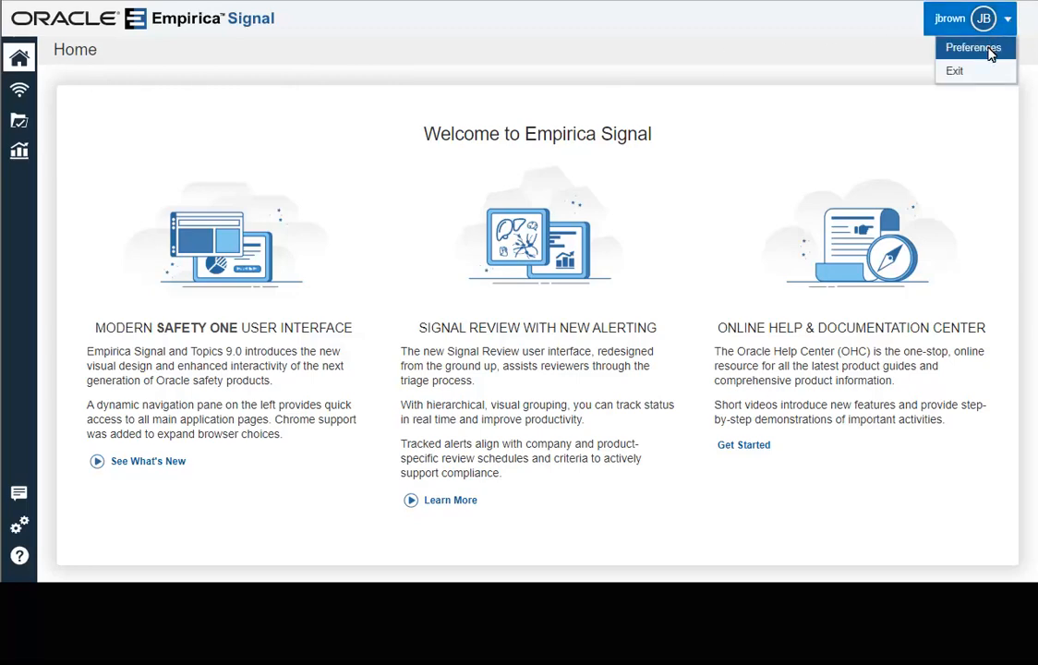
pyautogui.moveTo(997, 70)
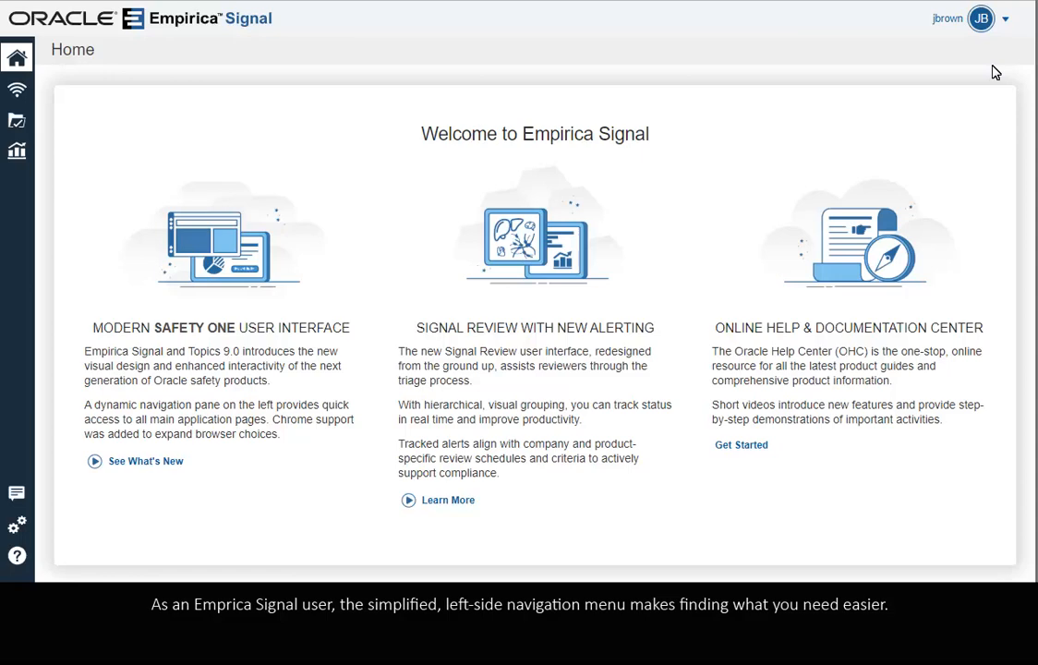
pyautogui.moveTo(864, 70)
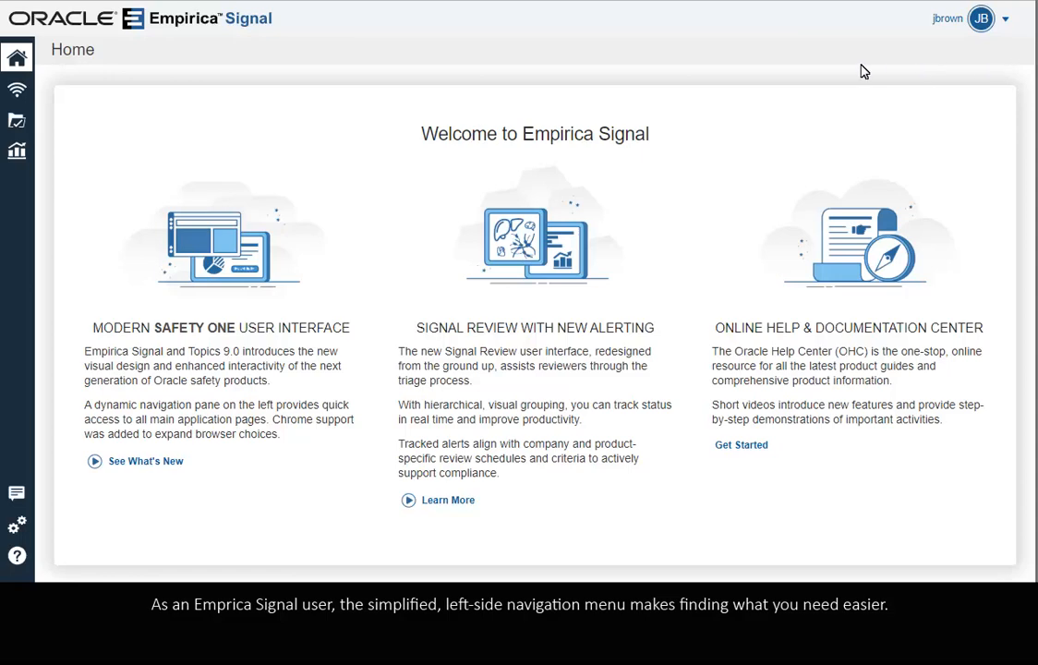
pyautogui.moveTo(17, 58)
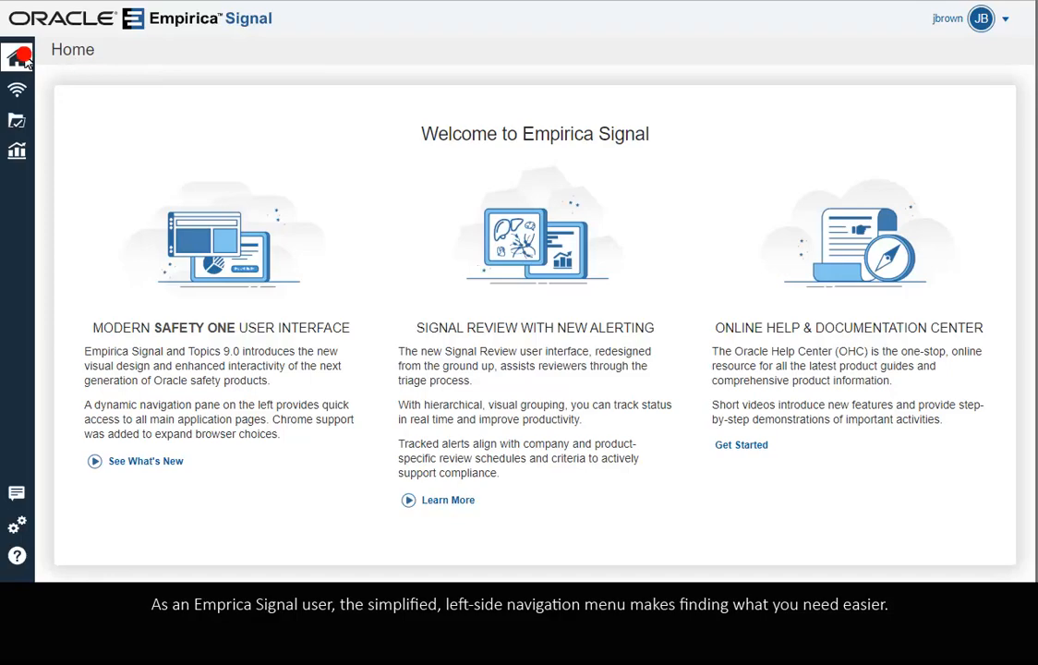
pyautogui.click(18, 56)
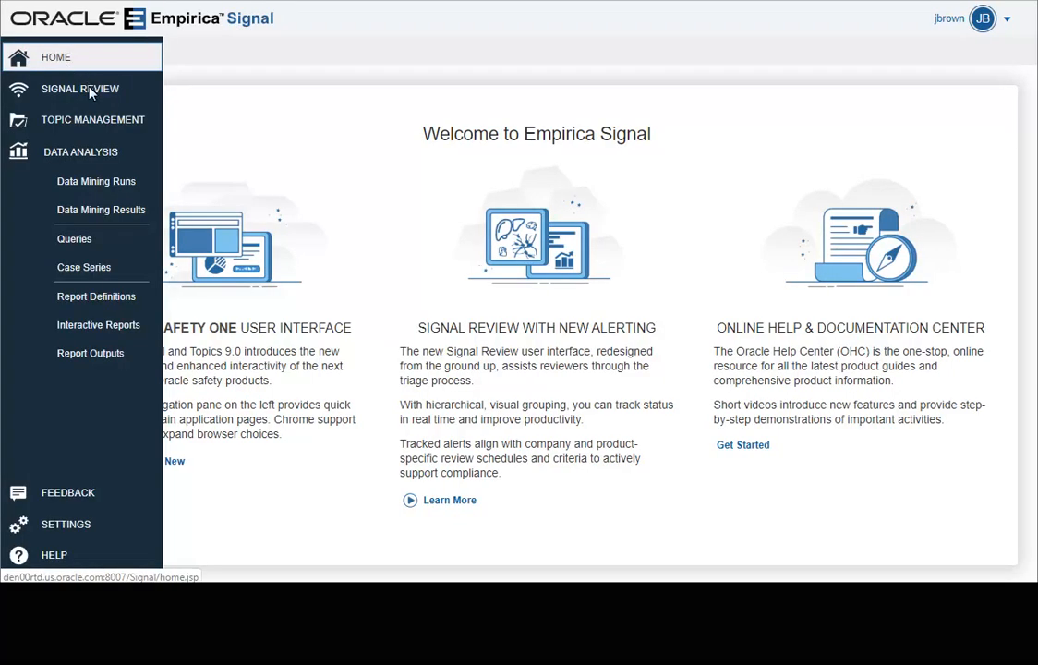
pyautogui.click(79, 89)
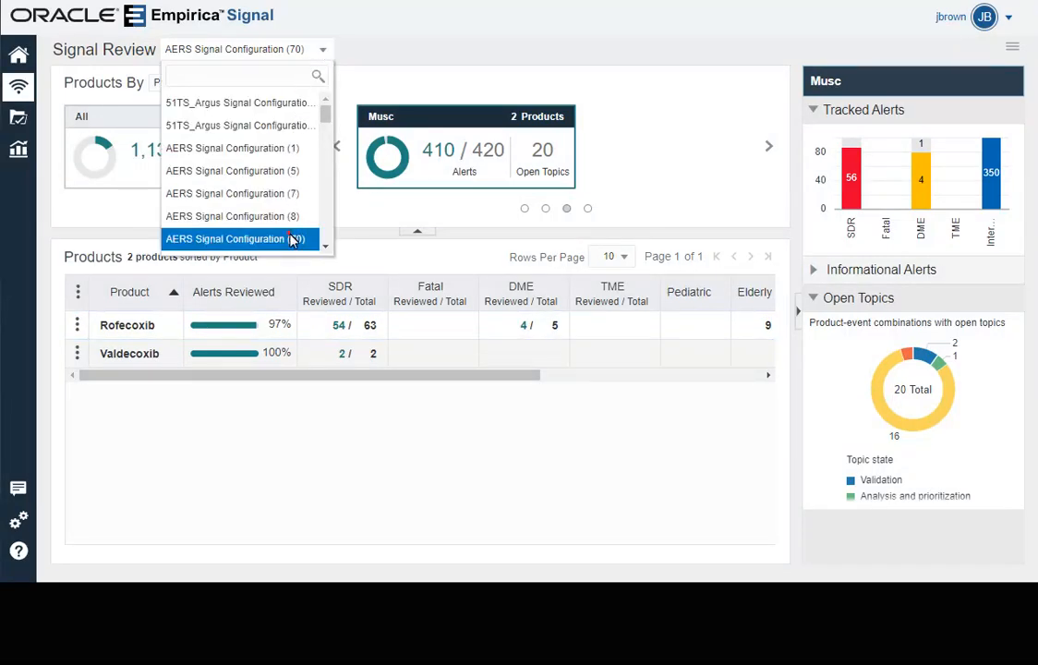
# Select AERS Signal Configuration (70) for Signal Review.
pyautogui.click(233, 238)
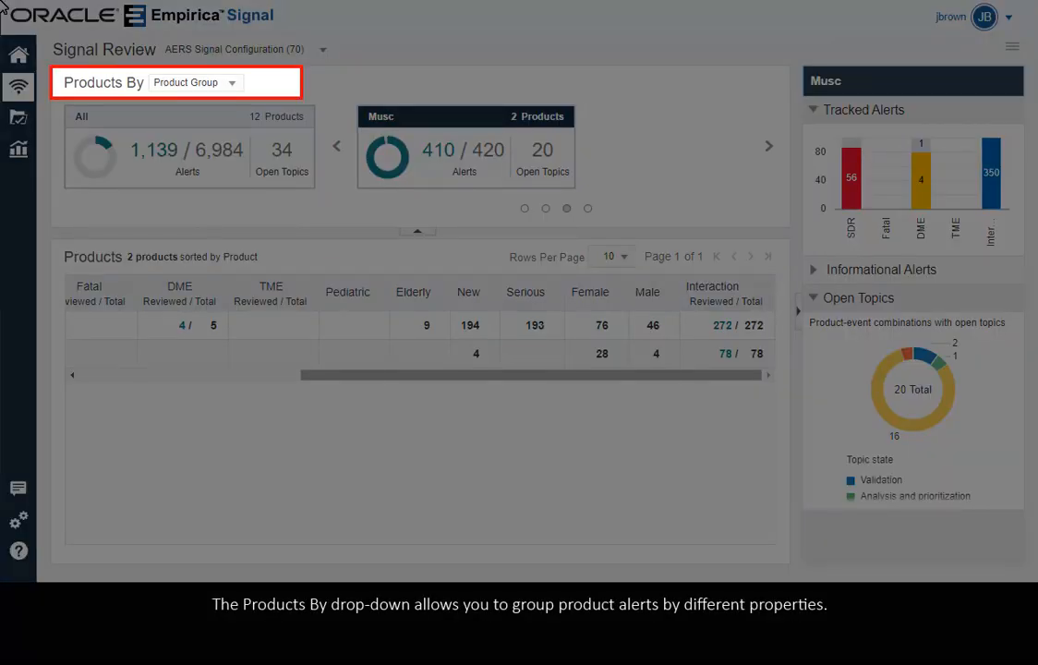
pyautogui.moveTo(85, 10)
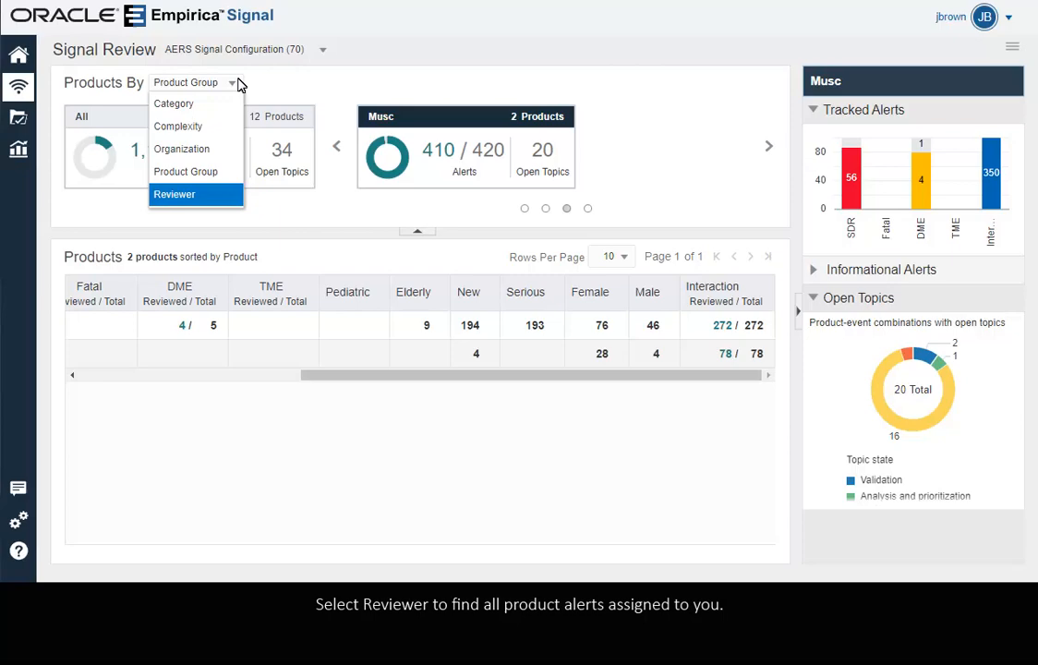
pyautogui.moveTo(214, 139)
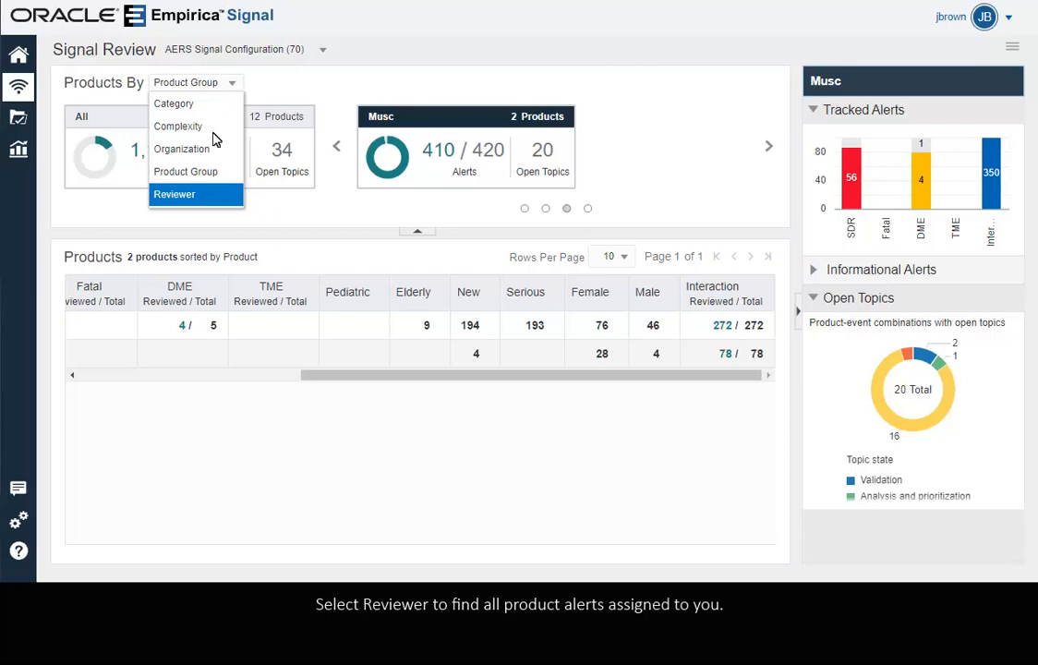
pyautogui.click(175, 194)
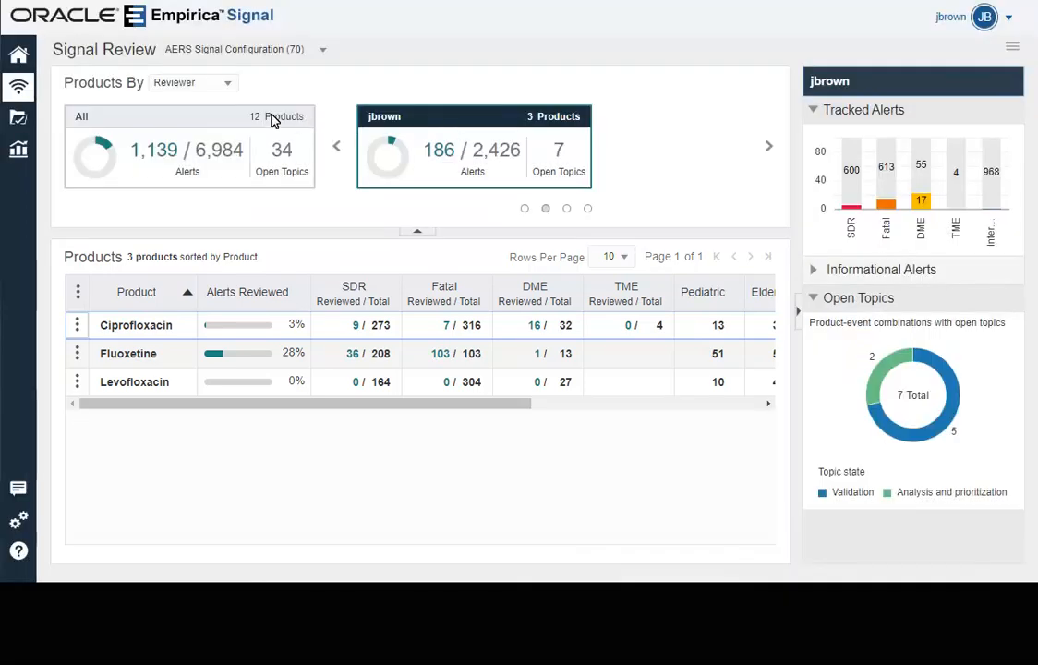
pyautogui.click(192, 83)
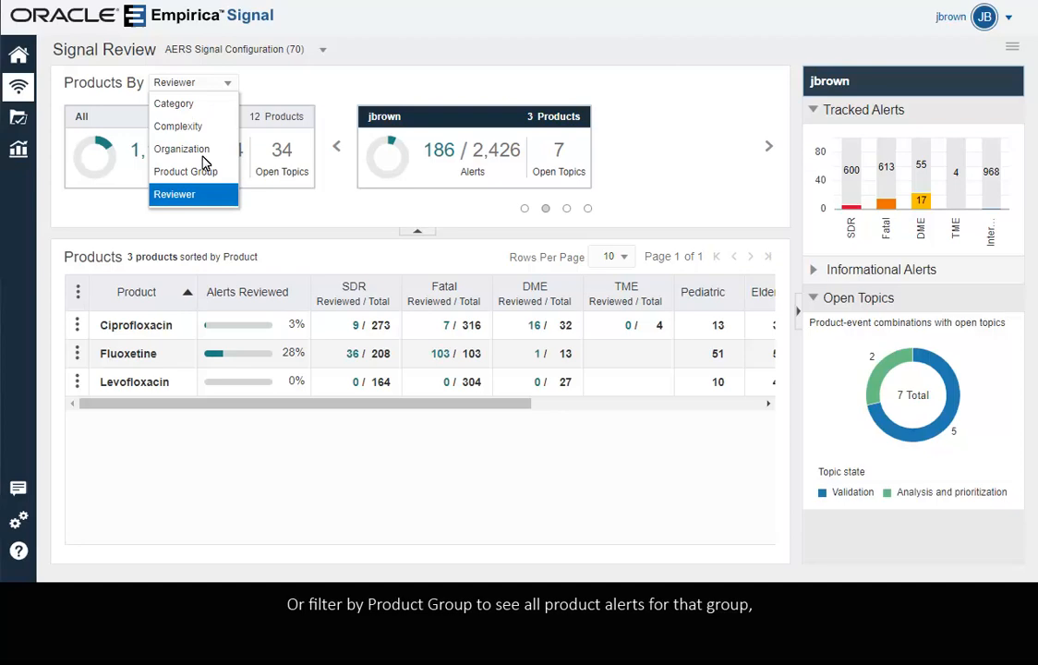
pyautogui.moveTo(201, 172)
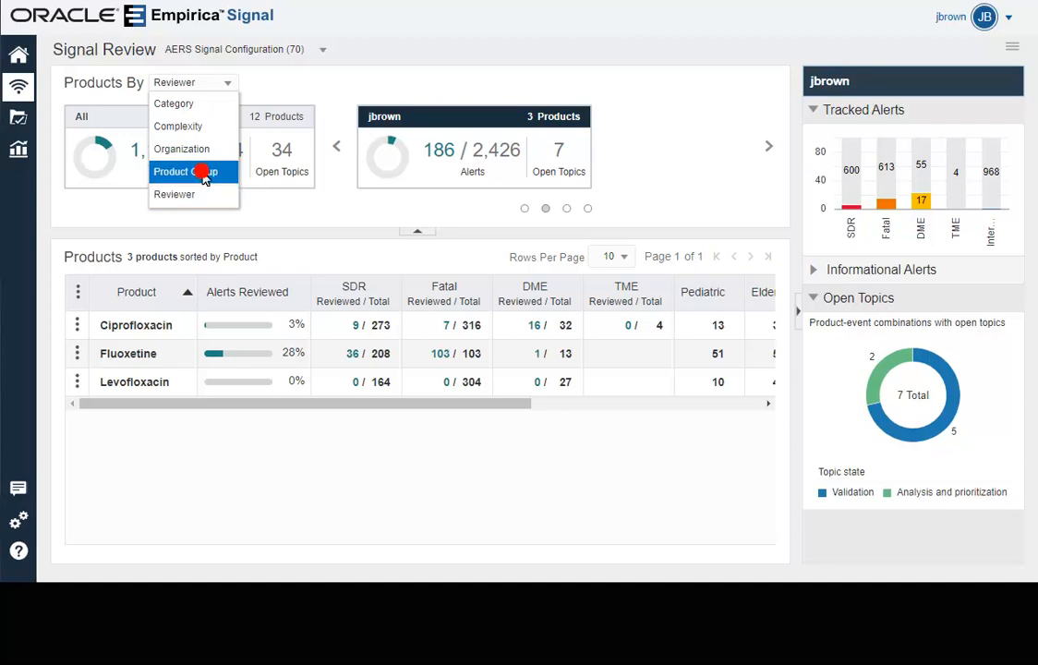
pyautogui.click(189, 172)
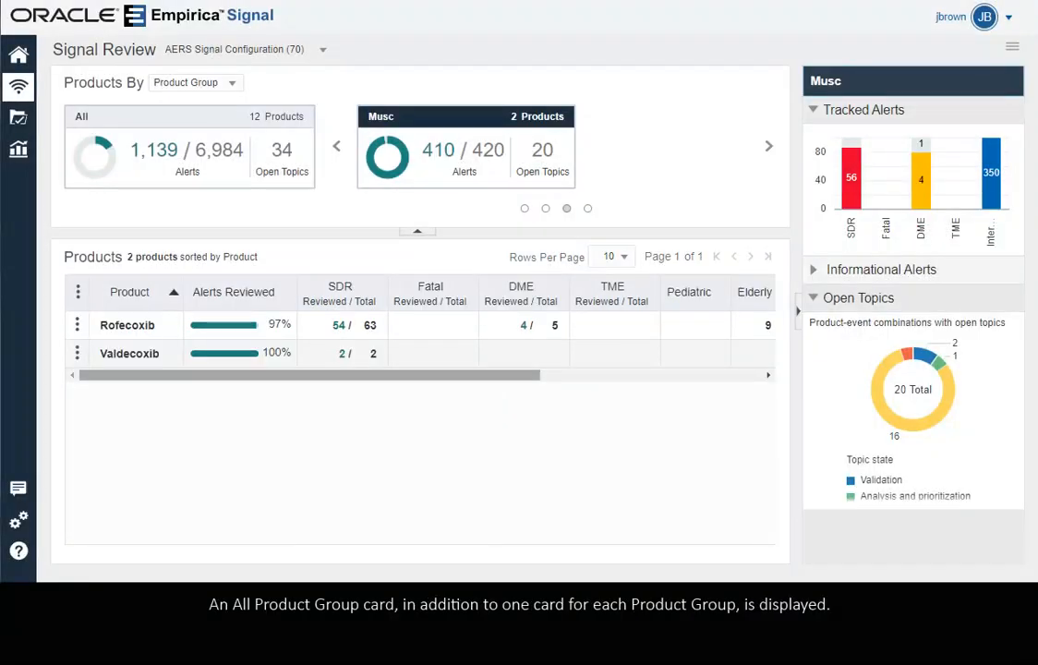
# Select the Rofecoxib row to show its own alert summary in the side panel.
pyautogui.click(188, 151)
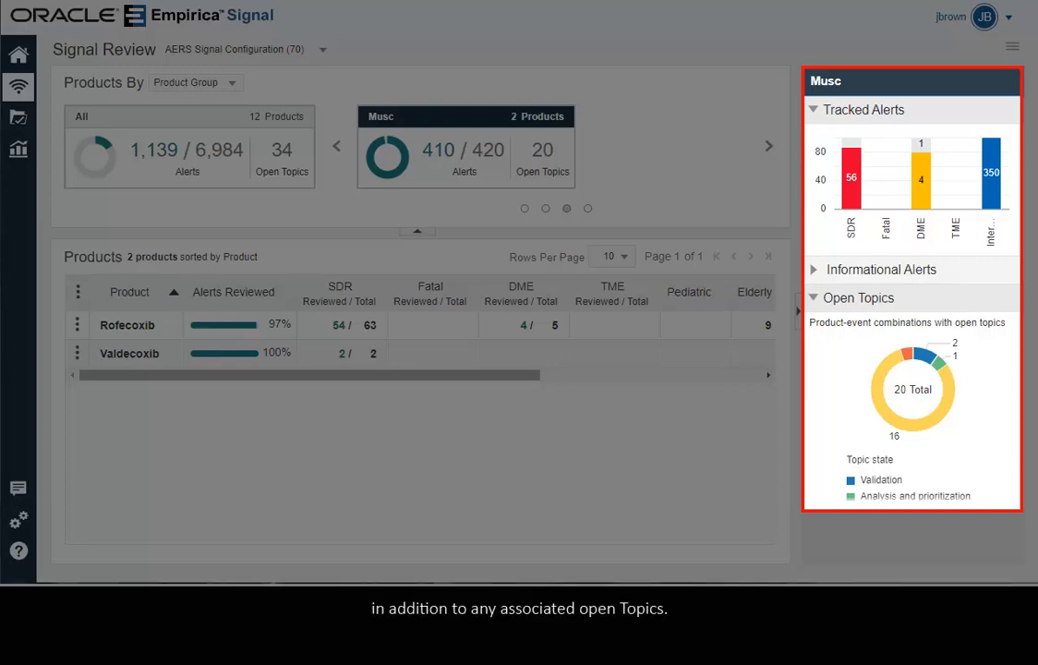
pyautogui.click(126, 325)
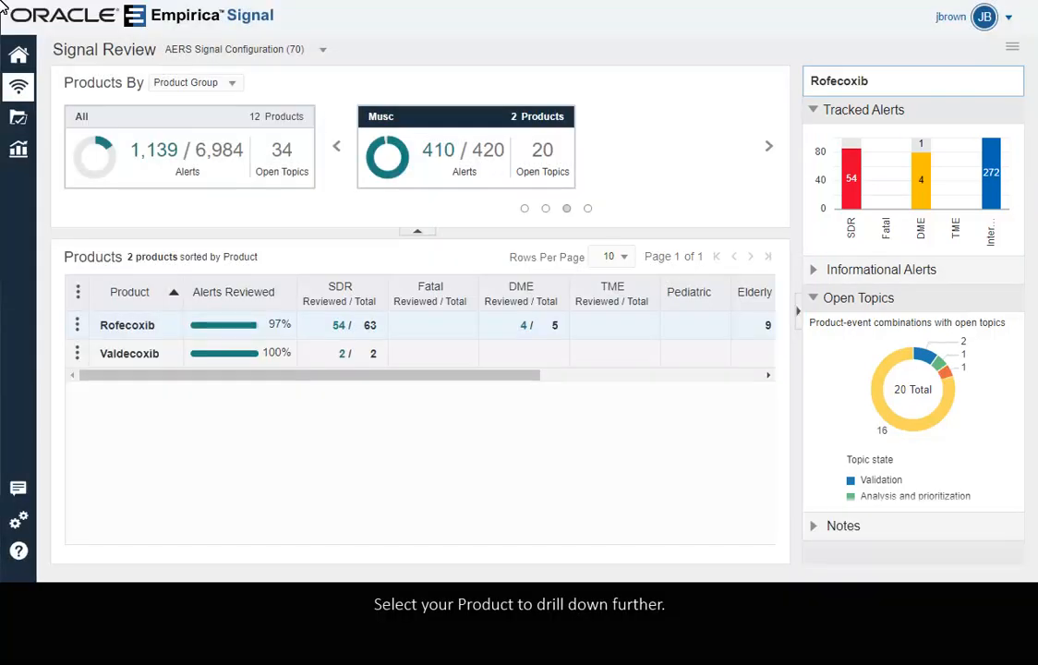
pyautogui.moveTo(51, 44)
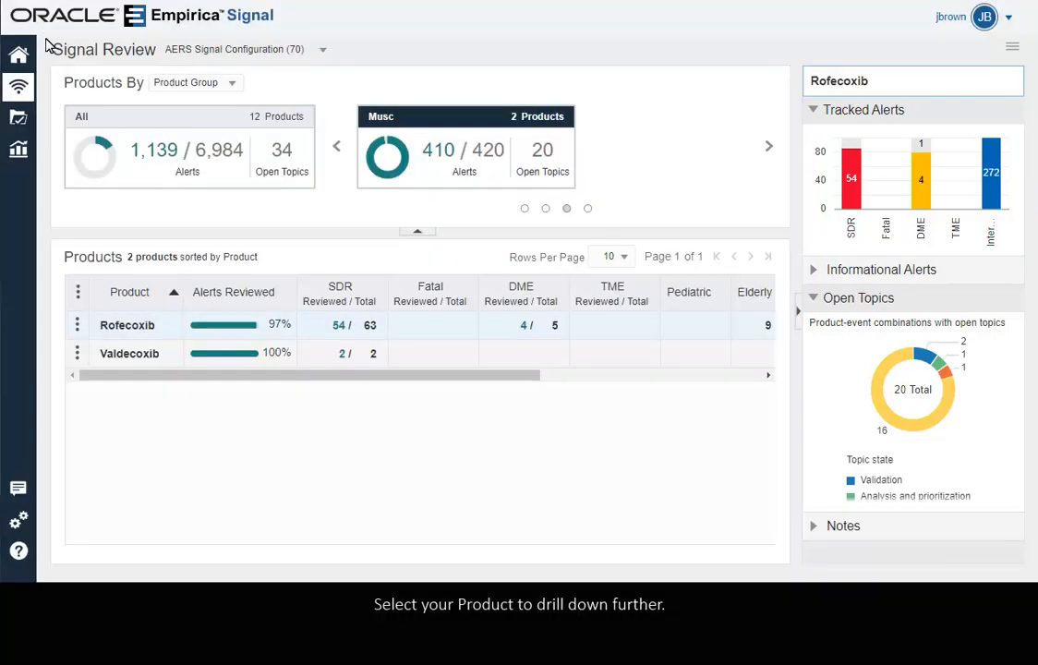
# Drill into Rofecoxib's product-event combinations and page through the organ class cards.
pyautogui.click(77, 325)
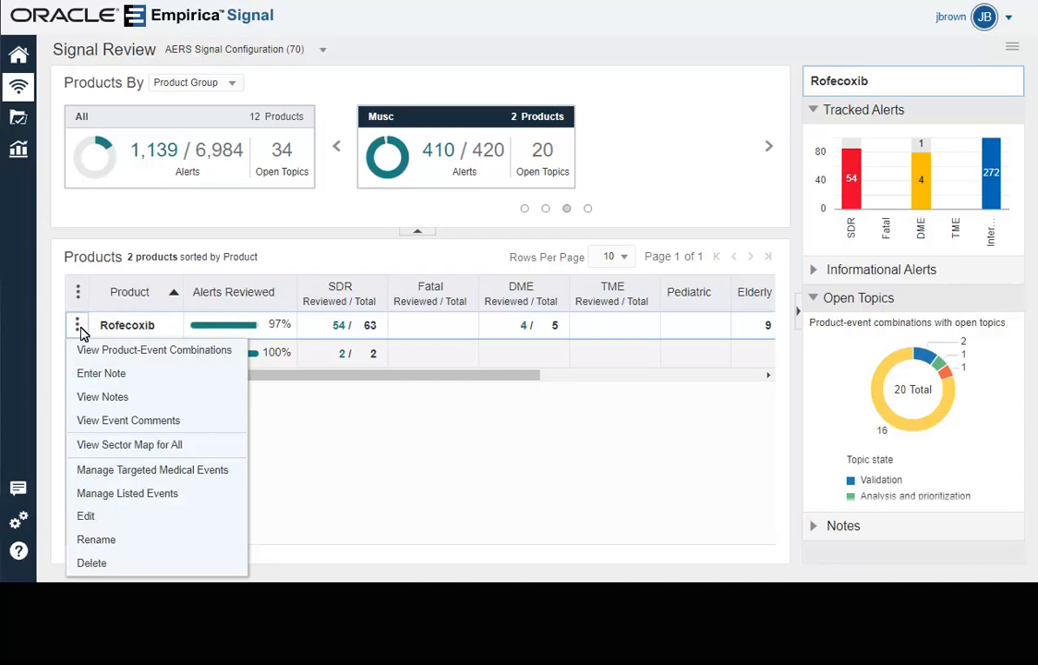
pyautogui.click(153, 349)
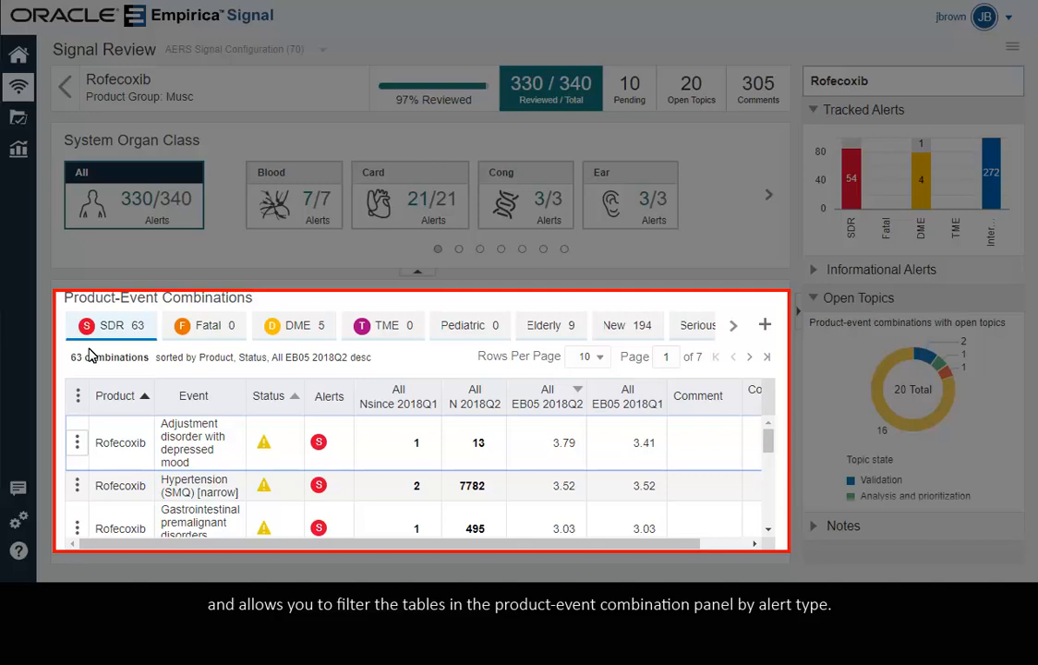
pyautogui.click(109, 325)
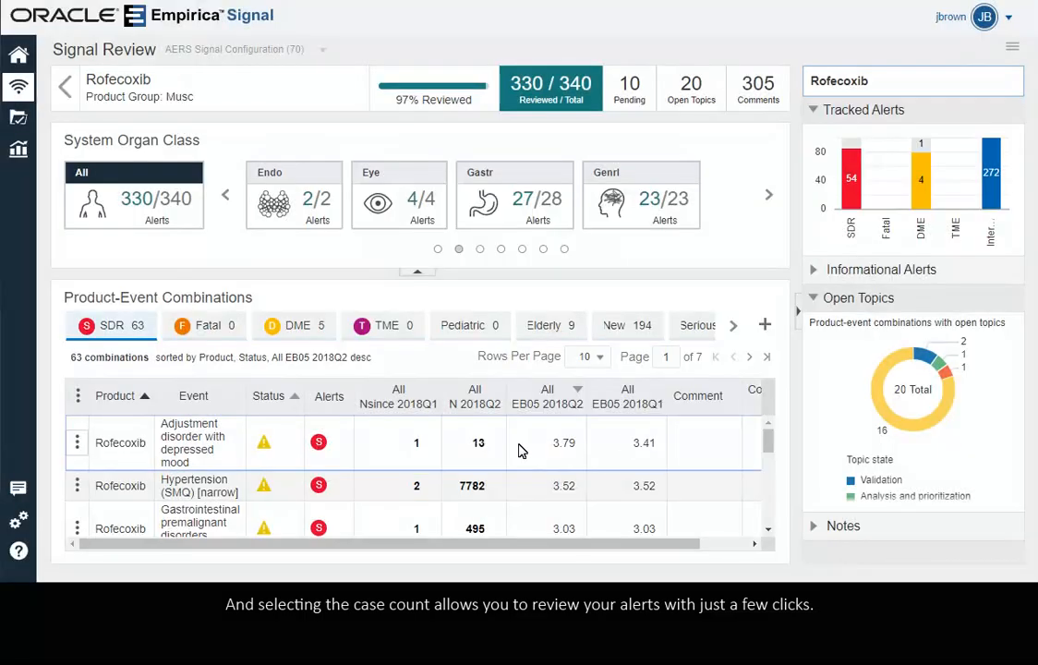
# View the two cases behind the hypertension count, then close the case list.
pyautogui.click(399, 486)
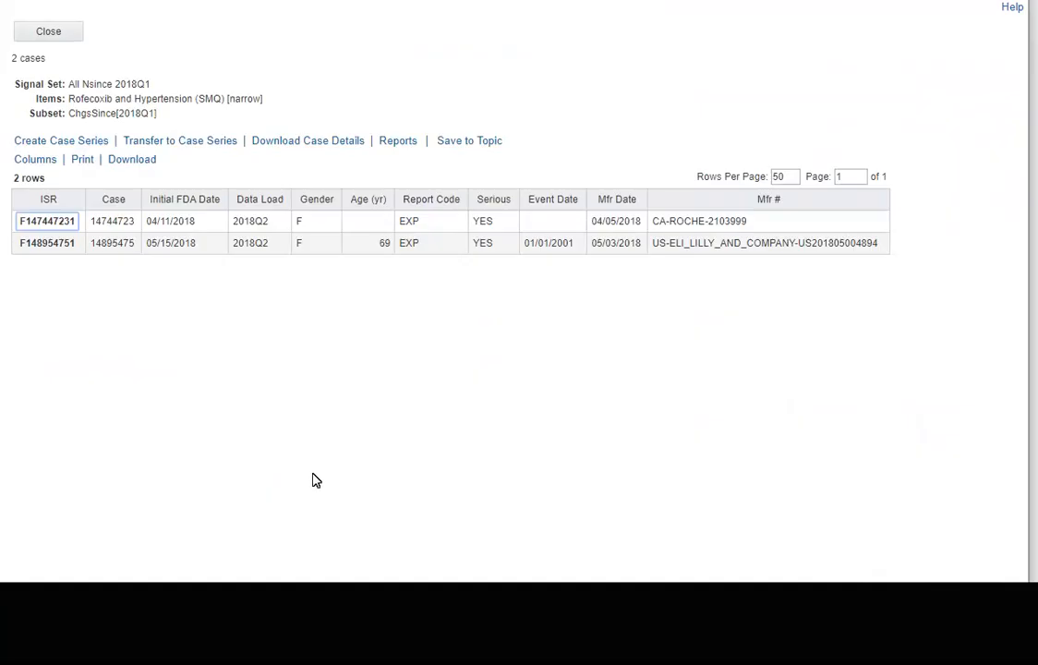
pyautogui.click(50, 30)
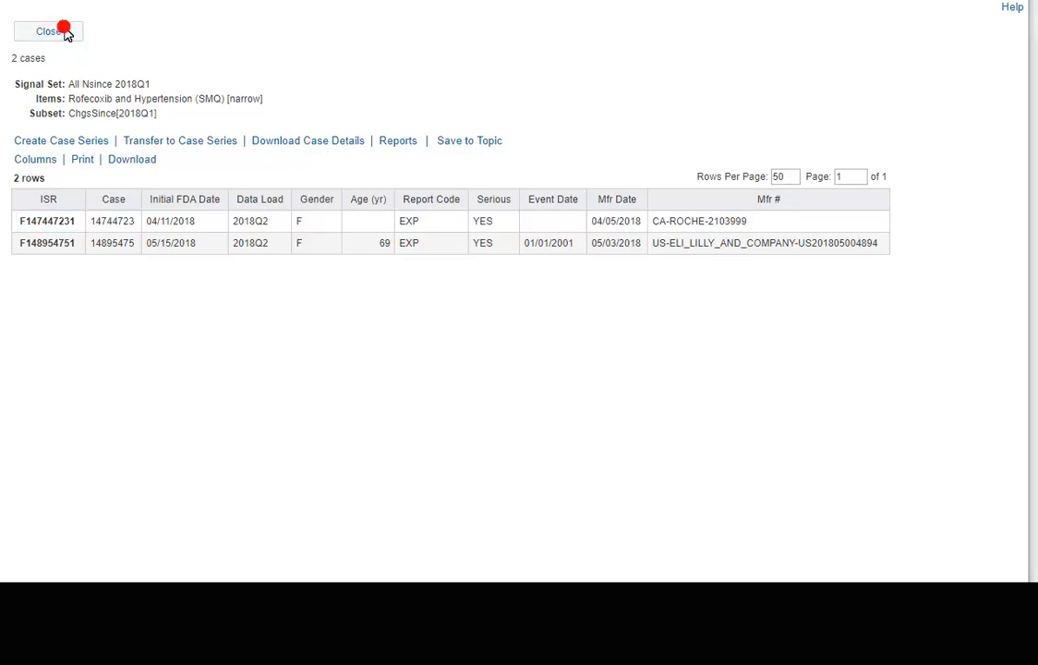
pyautogui.click(49, 30)
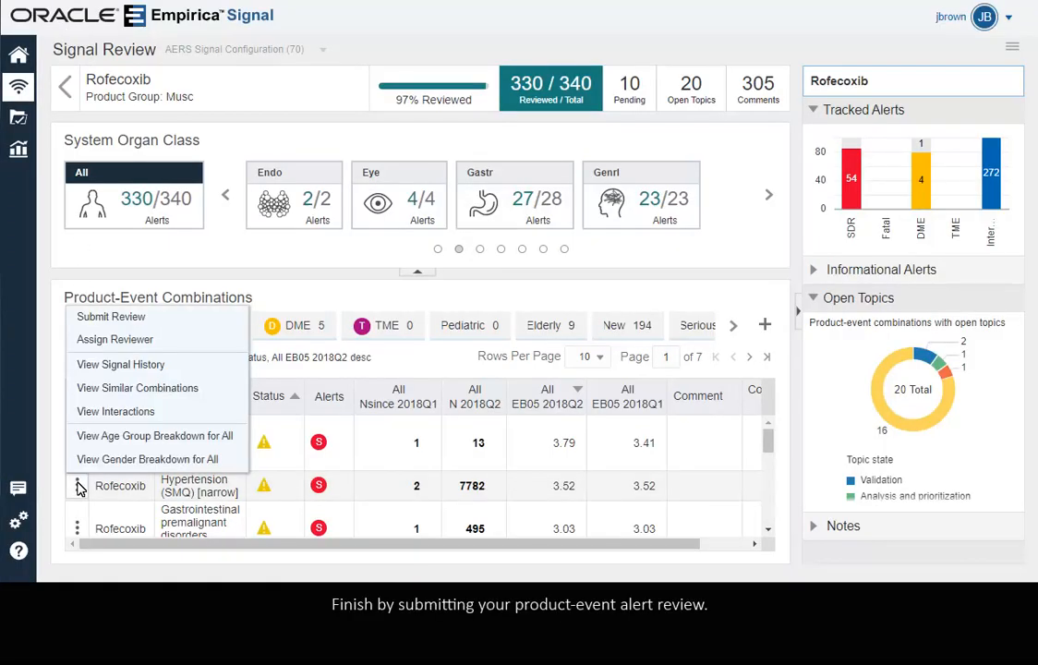
pyautogui.moveTo(129, 318)
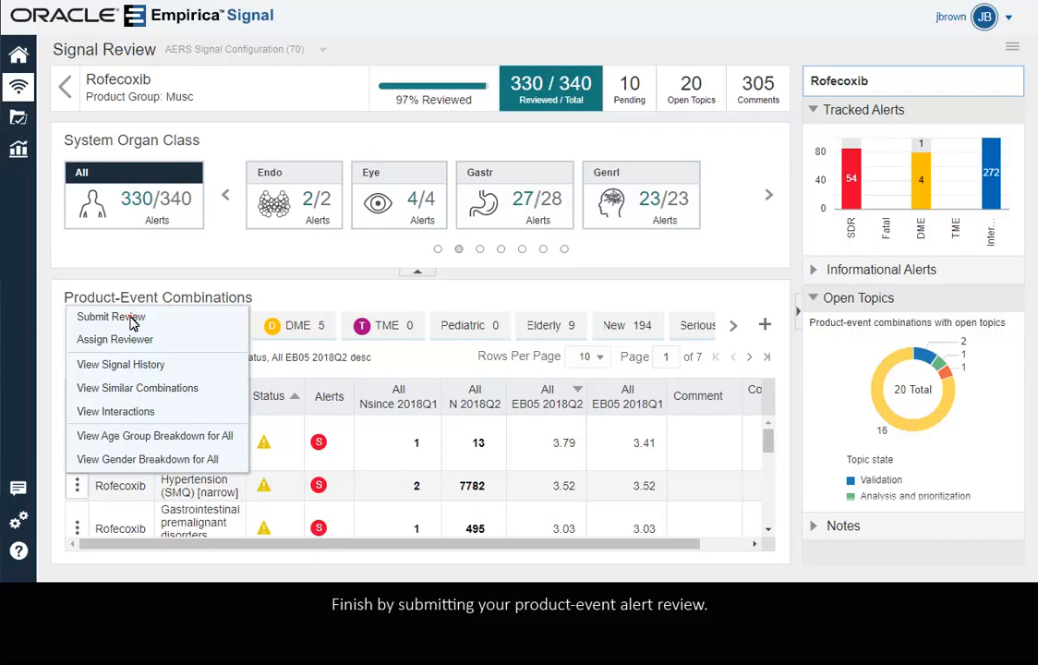
# Submit the review for the selected combination, leading to the Vioxx topic.
pyautogui.click(111, 315)
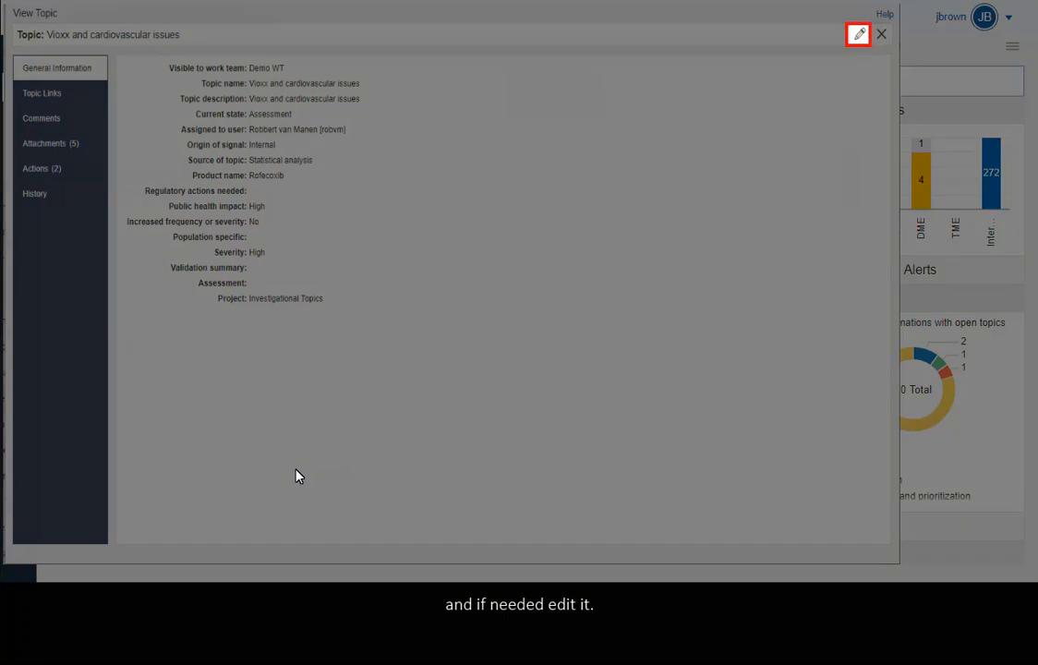
# Edit the Vioxx and cardiovascular issues topic, then close the editor.
pyautogui.click(857, 35)
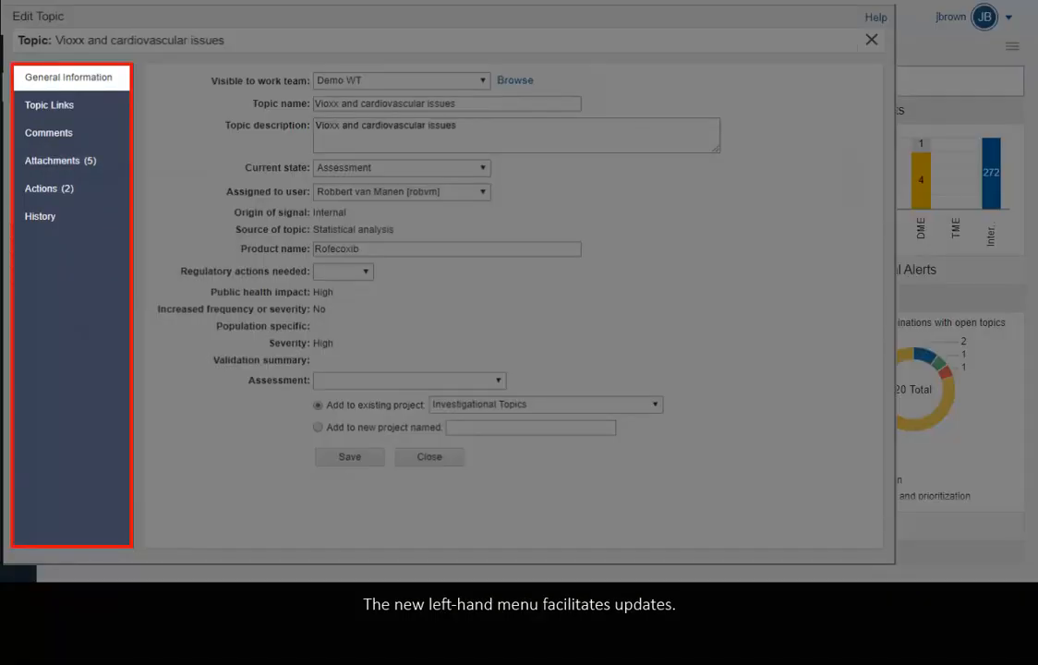
pyautogui.click(428, 458)
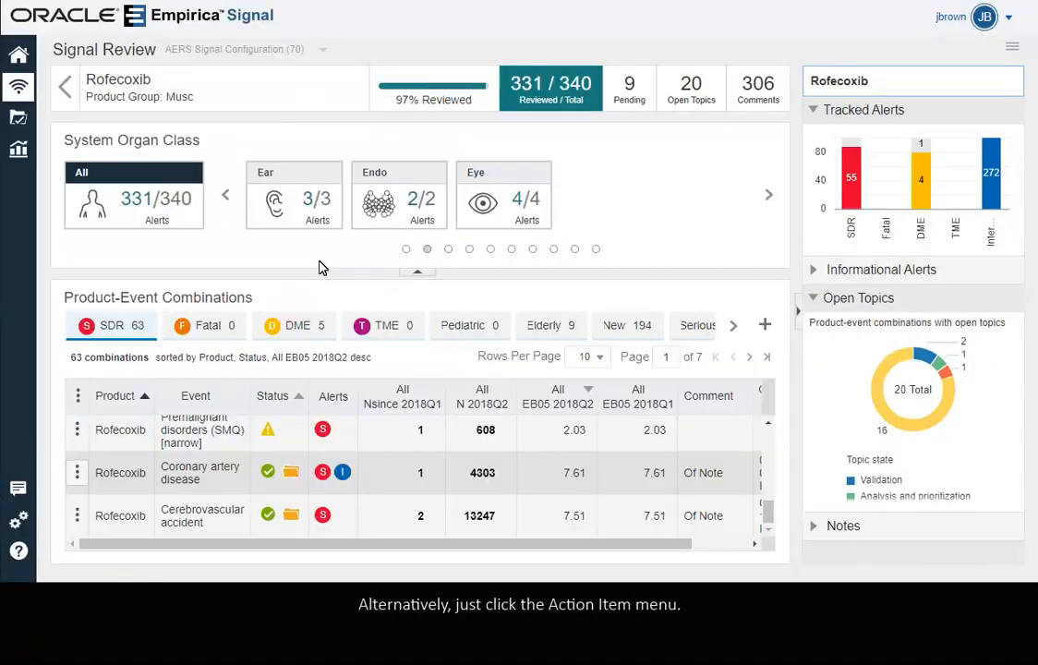
pyautogui.moveTo(221, 279)
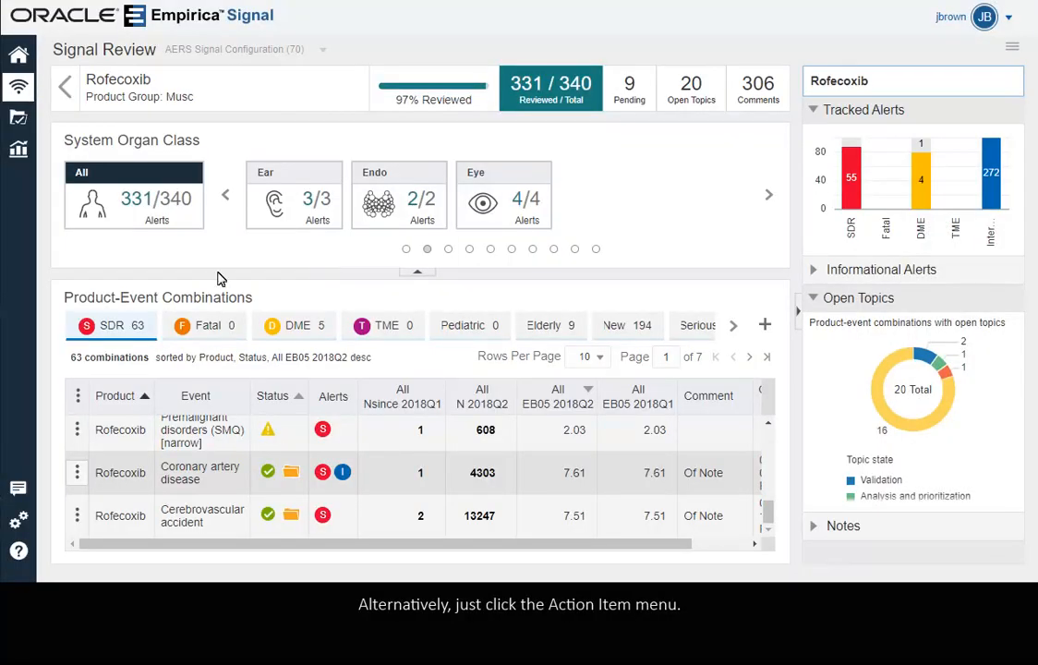
pyautogui.moveTo(78, 473)
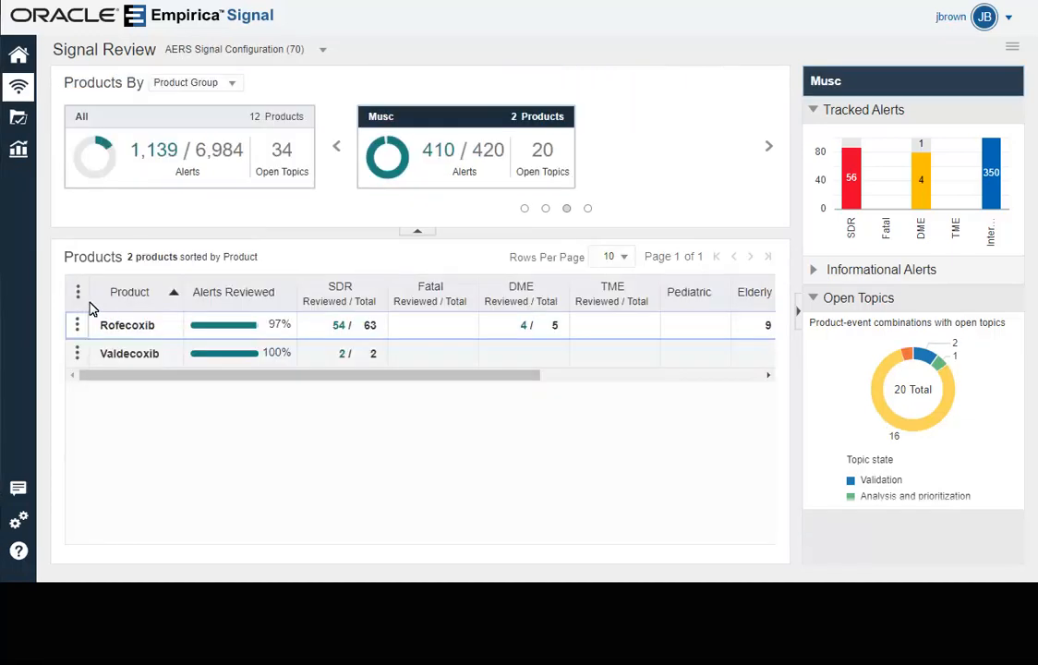
# View the table's column options, then start adding a tab to Rofecoxib's combinations panel.
pyautogui.click(78, 292)
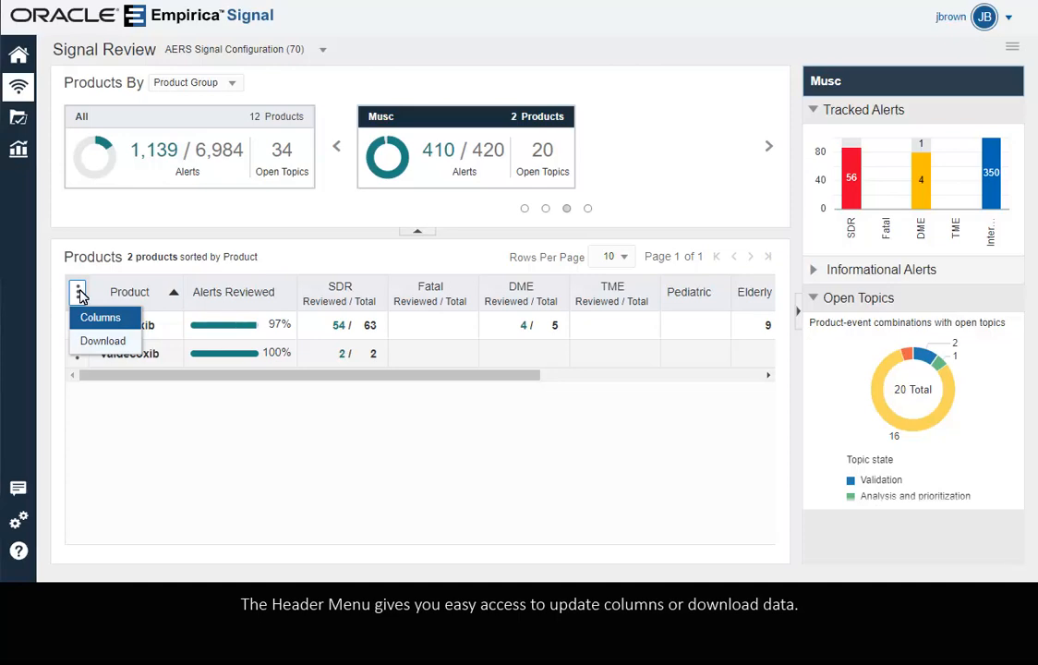
pyautogui.moveTo(100, 317)
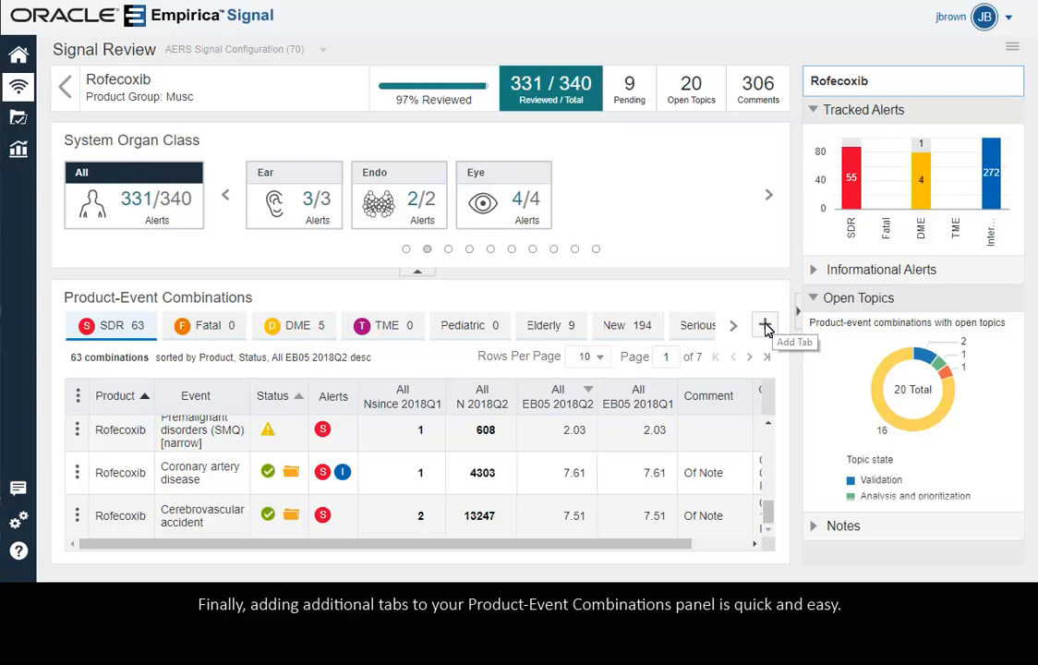
pyautogui.click(765, 325)
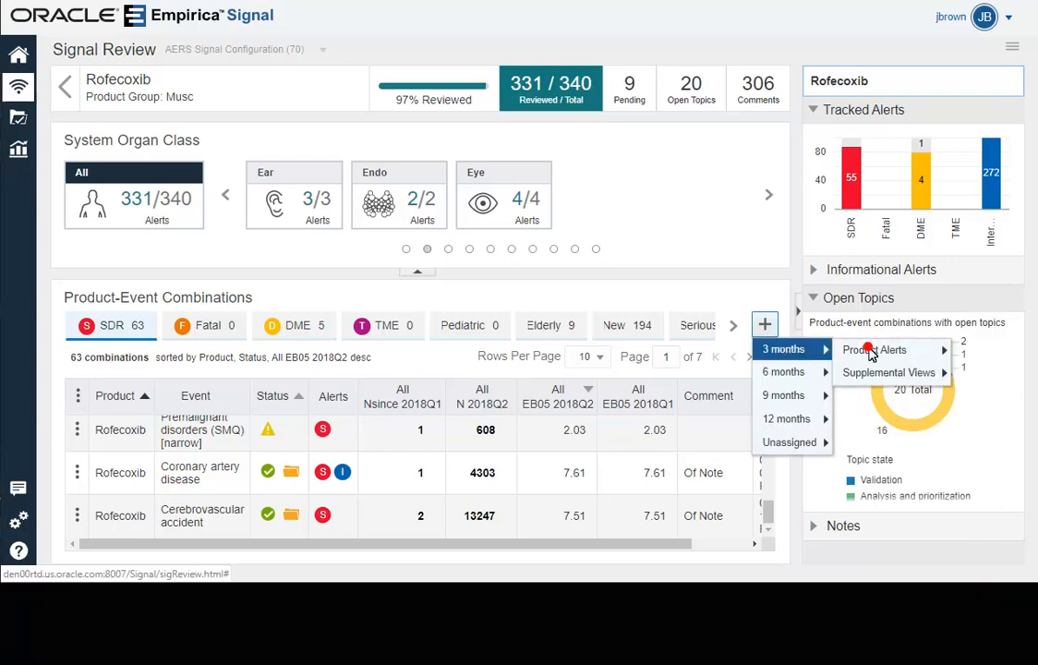